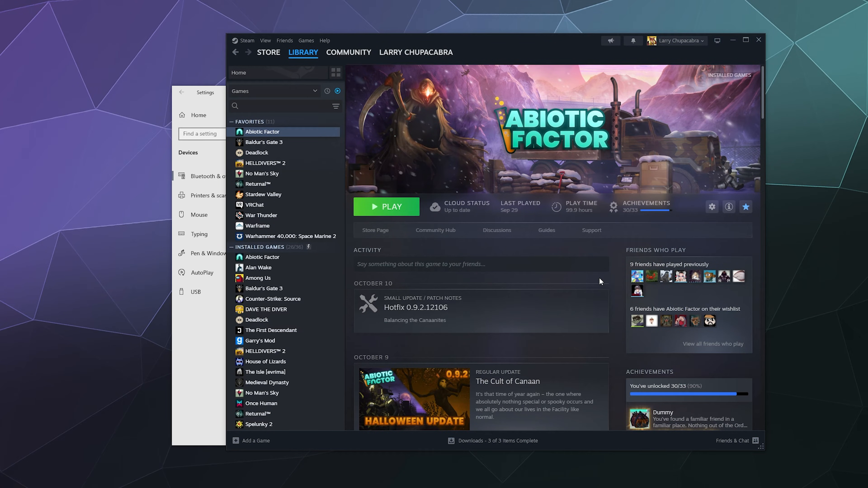
pyautogui.moveTo(612, 280)
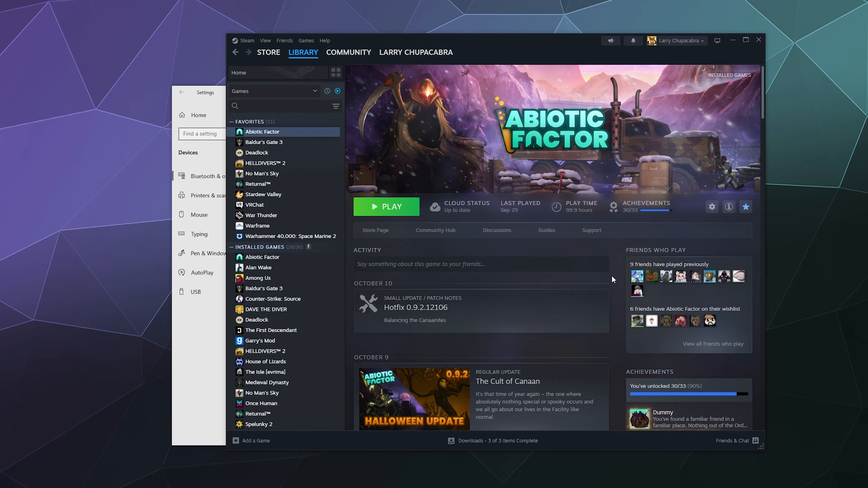
pyautogui.moveTo(520, 246)
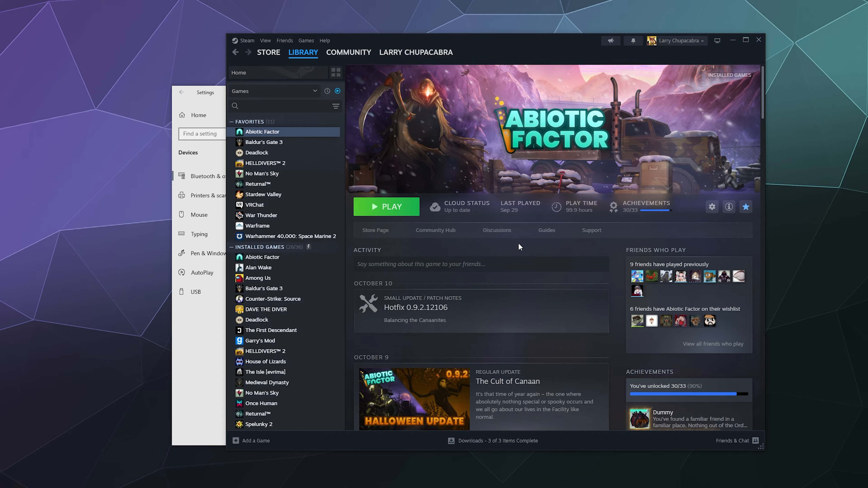
pyautogui.moveTo(454, 289)
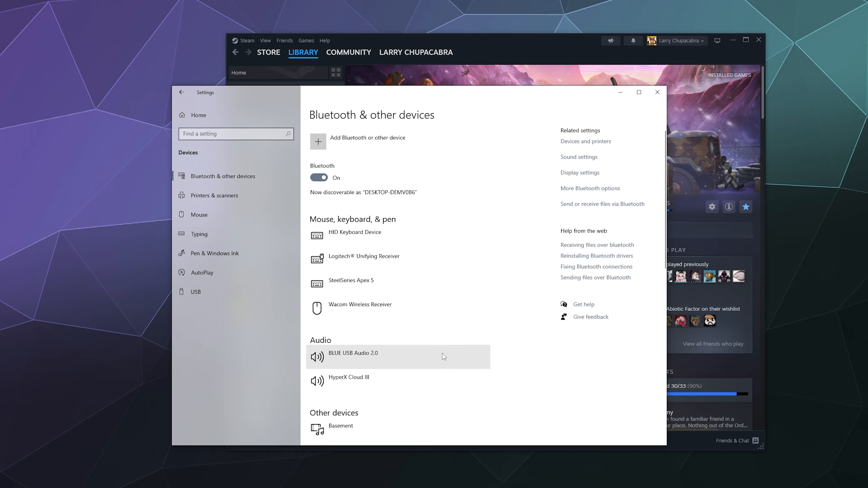
pyautogui.moveTo(282, 337)
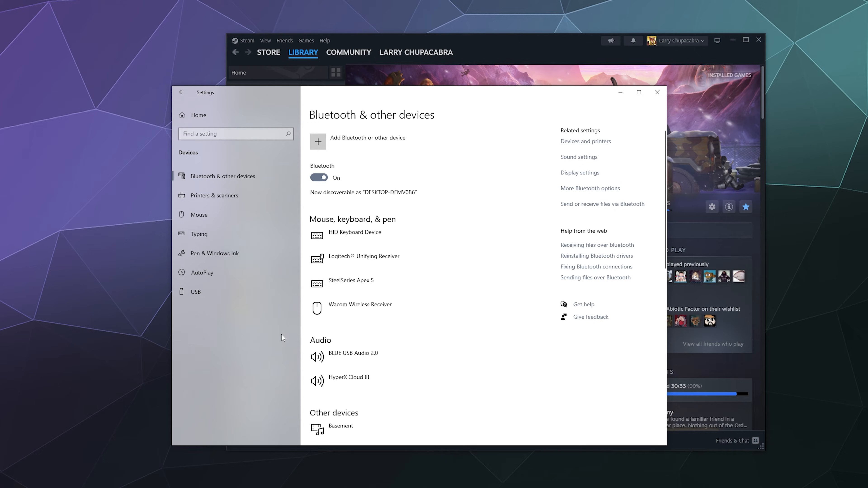
pyautogui.moveTo(278, 326)
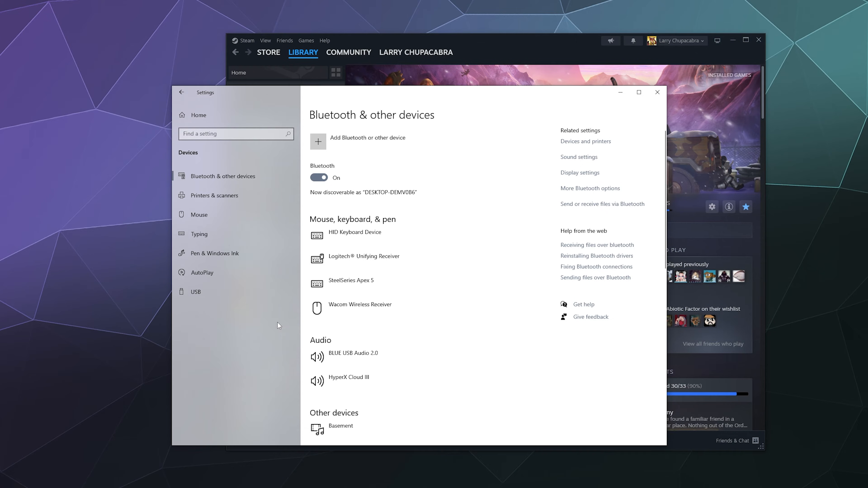
pyautogui.moveTo(227, 195)
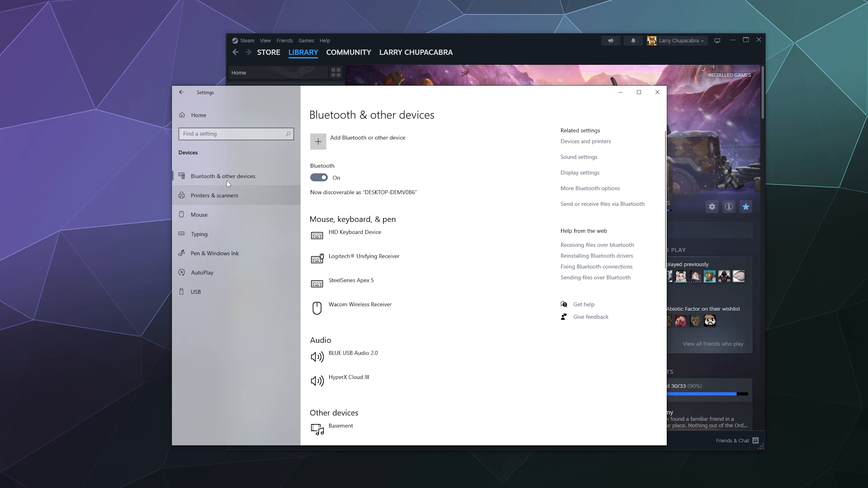
# Start adding a new device from the Bluetooth & other devices page.
pyautogui.click(318, 141)
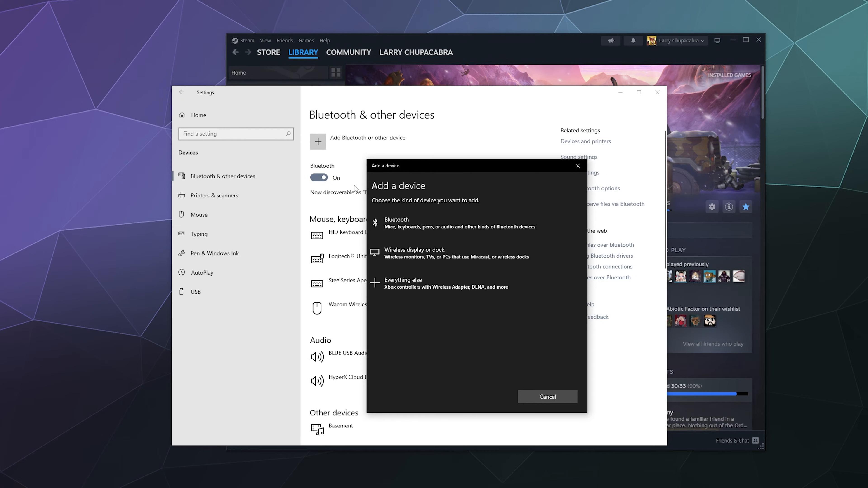
pyautogui.moveTo(343, 140)
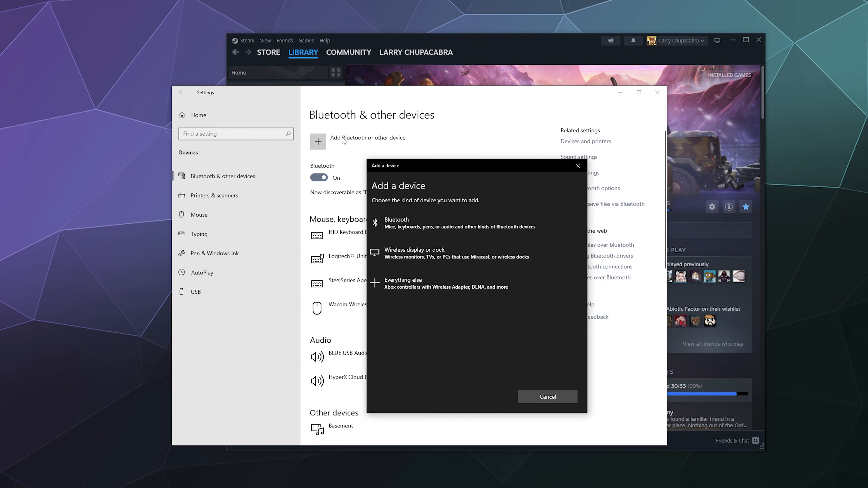
pyautogui.moveTo(578, 165)
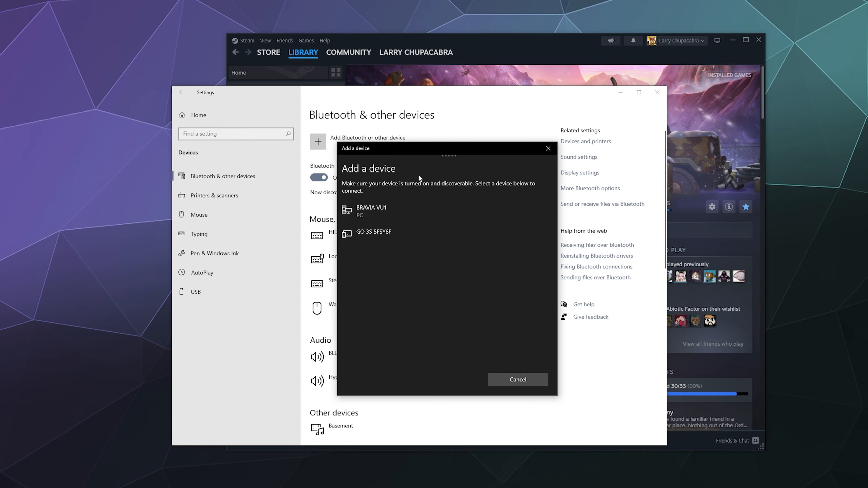
pyautogui.moveTo(555, 421)
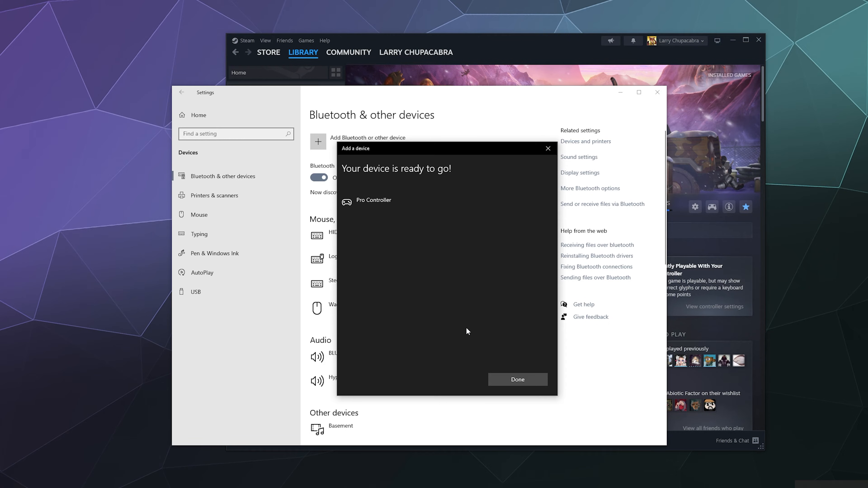
pyautogui.moveTo(523, 374)
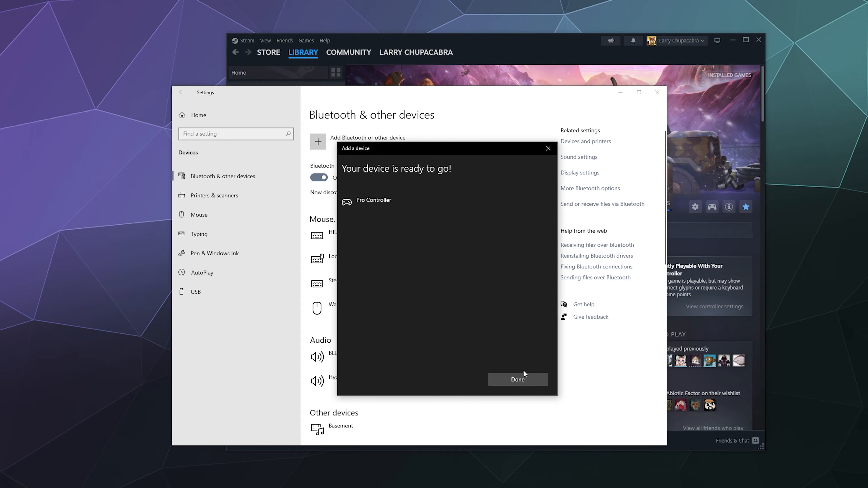
# Finish pairing the Pro Controller and dismiss the Add a device window with Done.
pyautogui.click(516, 380)
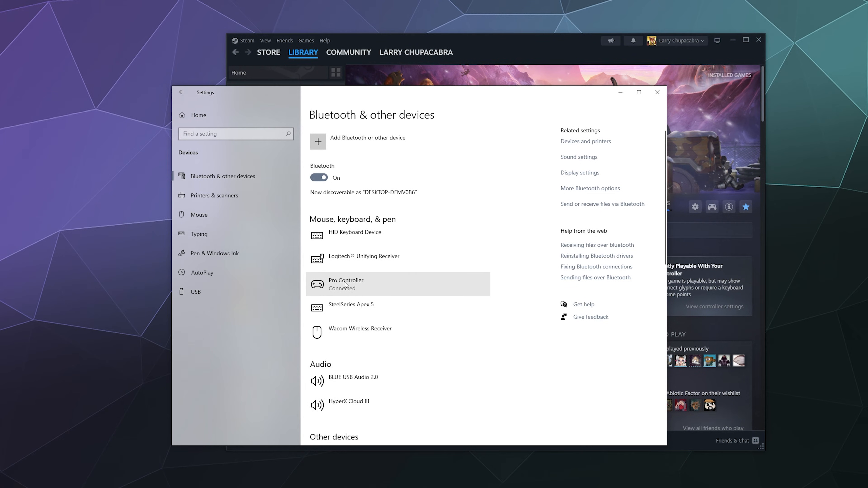
pyautogui.moveTo(574, 121)
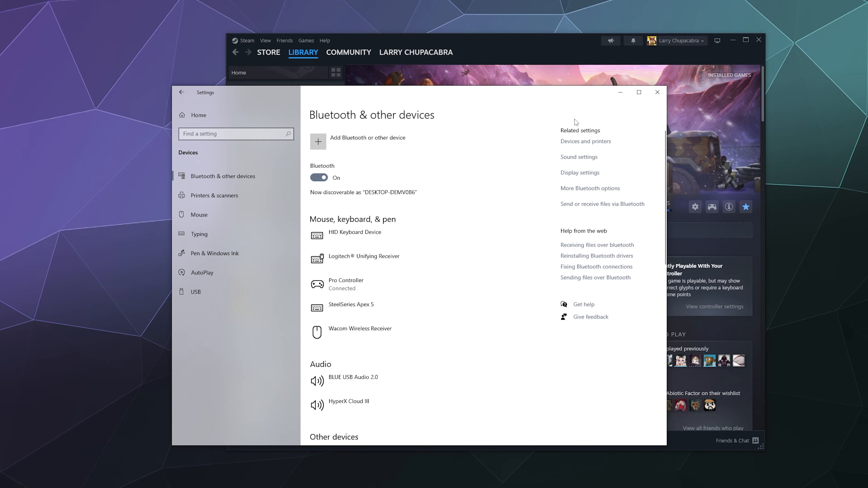
# Close Windows Settings with the Pro Controller showing Connected.
pyautogui.click(657, 93)
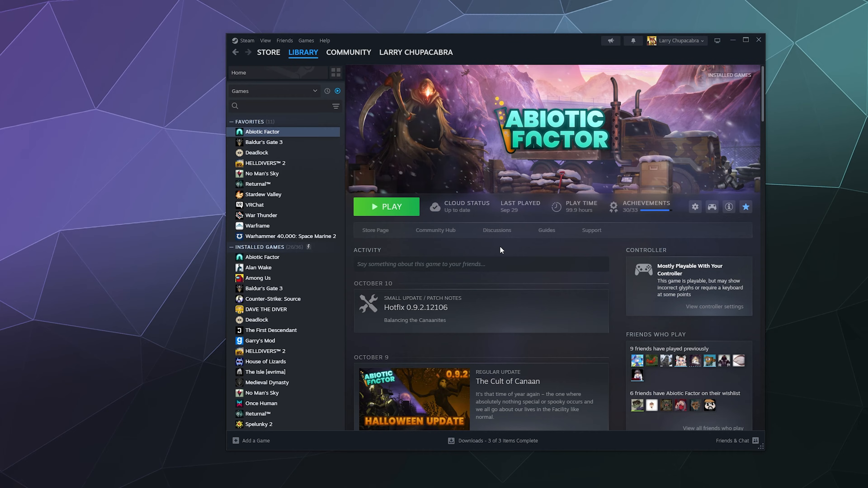
pyautogui.moveTo(497, 230)
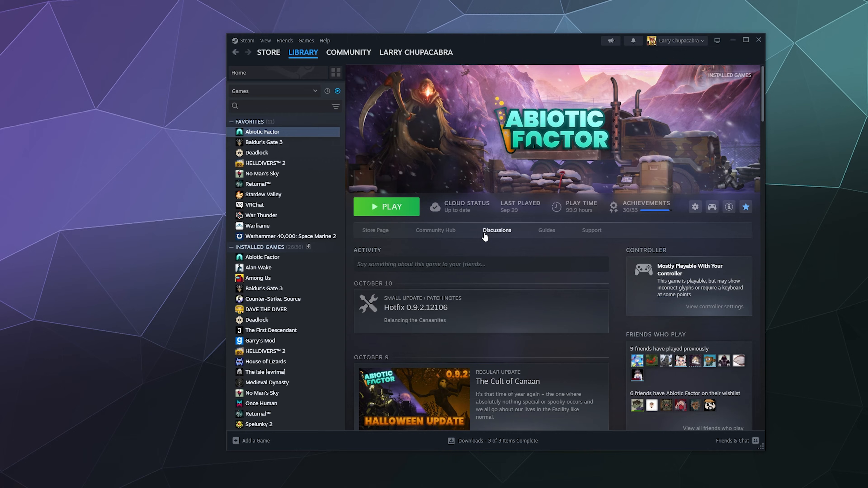
pyautogui.moveTo(306, 40)
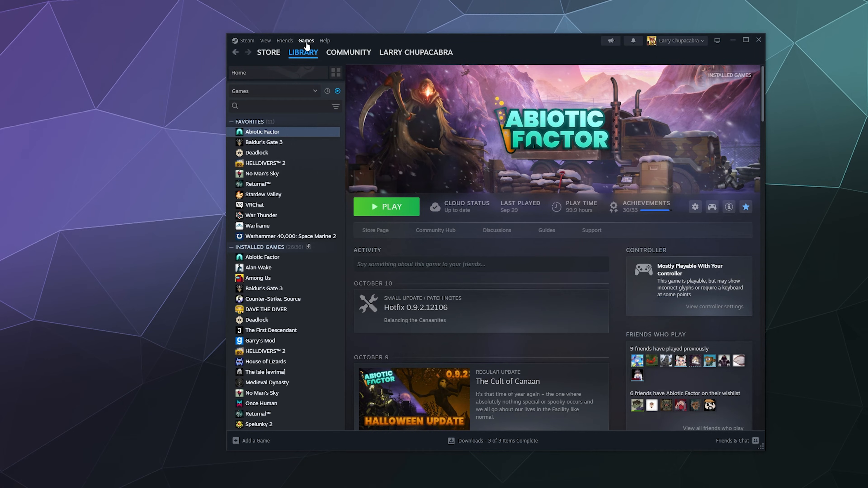
# Add Epic Games Launcher as a non-Steam game, searching 'epic', and show its library entry.
pyautogui.click(306, 40)
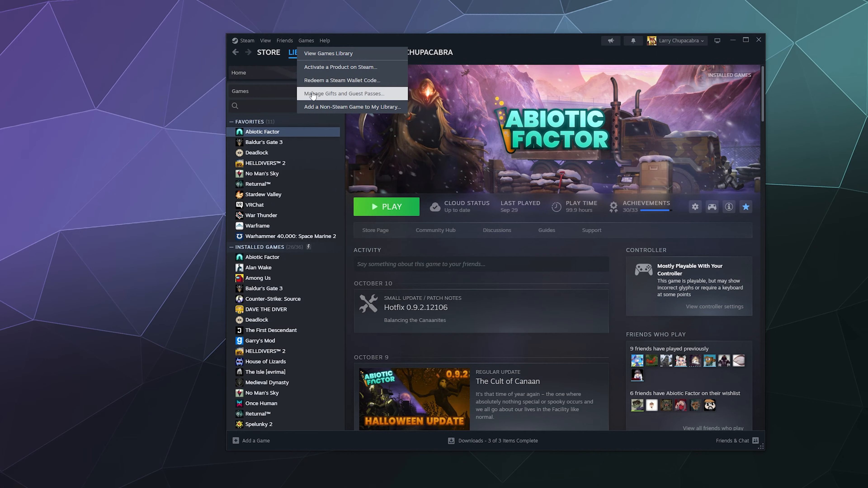
pyautogui.moveTo(351, 107)
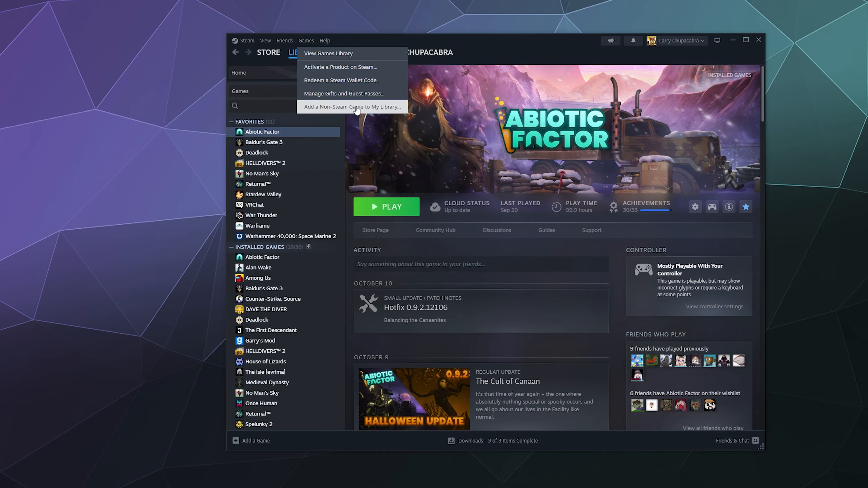
pyautogui.click(349, 106)
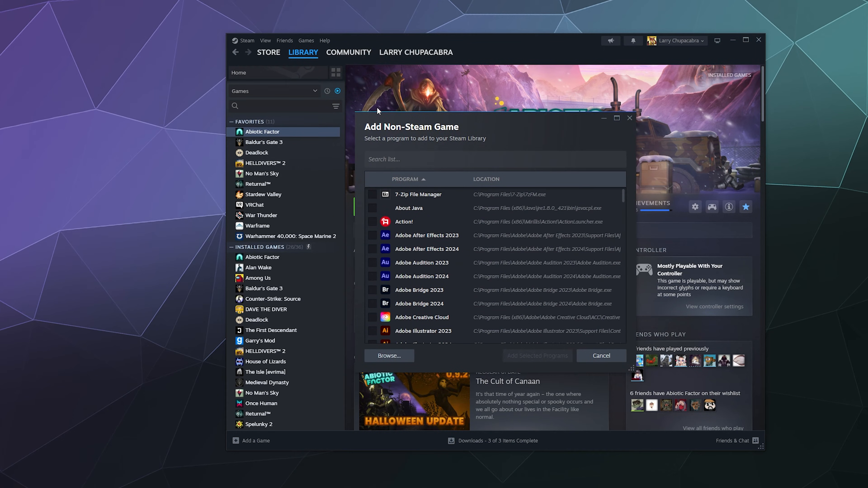
pyautogui.write('epic')
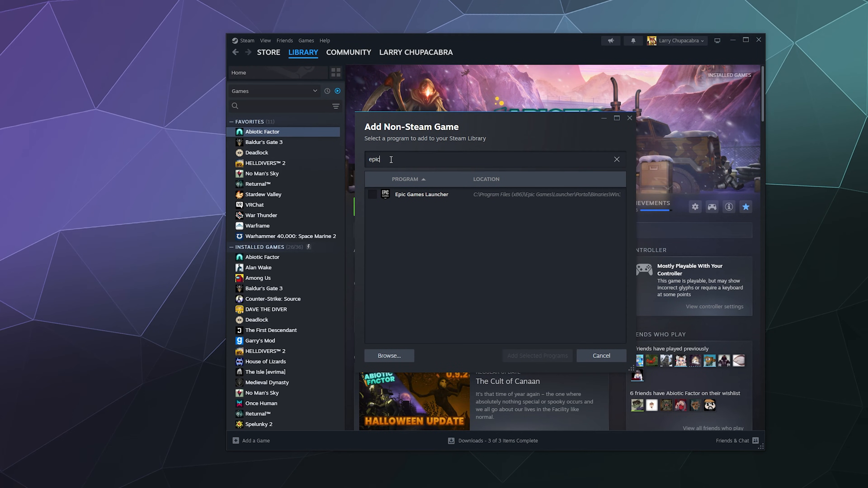
pyautogui.click(373, 194)
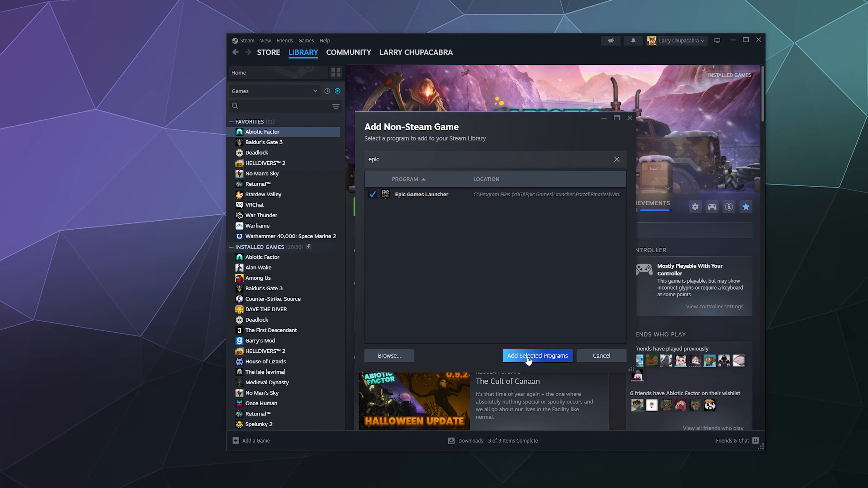
pyautogui.click(536, 356)
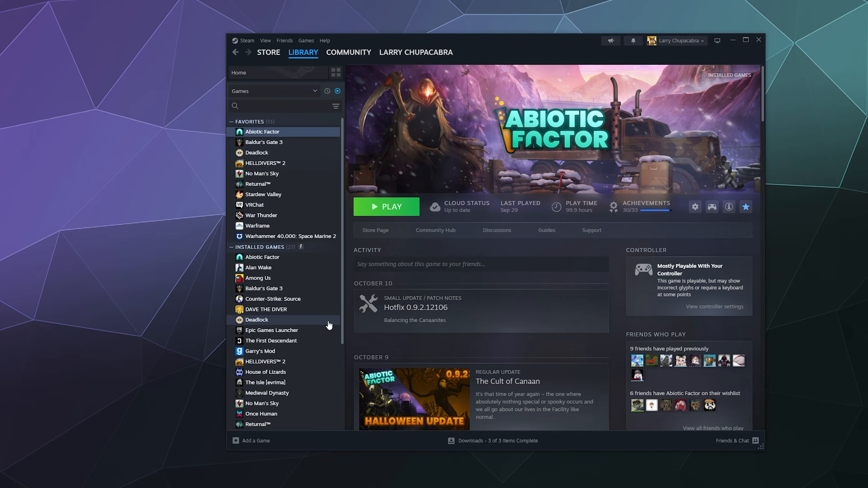
pyautogui.click(272, 326)
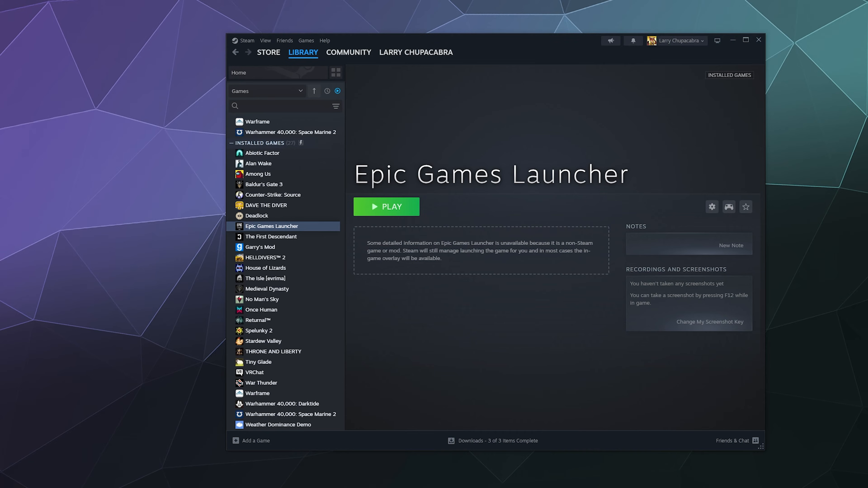
pyautogui.moveTo(632, 394)
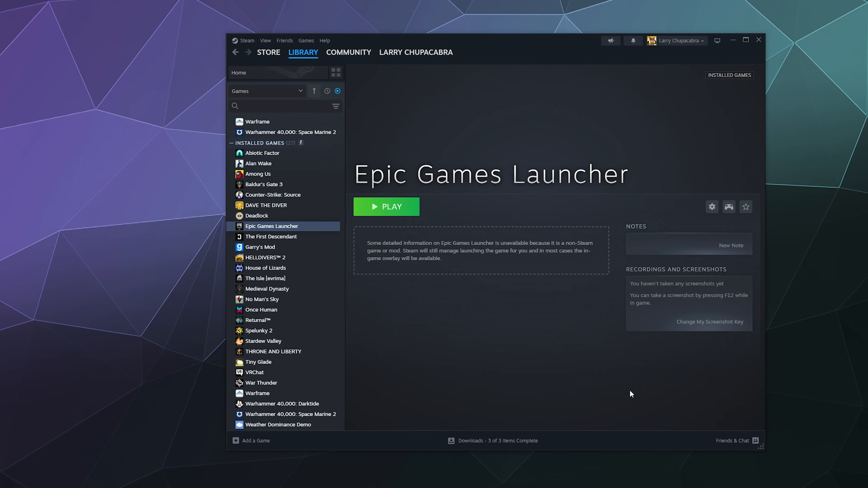
pyautogui.moveTo(352, 210)
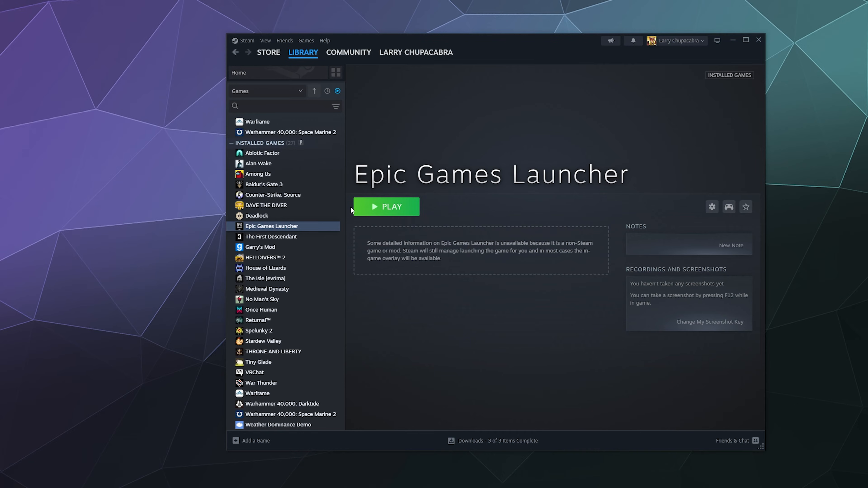
# Launch Epic Games Launcher from Steam with the green Play button.
pyautogui.click(386, 207)
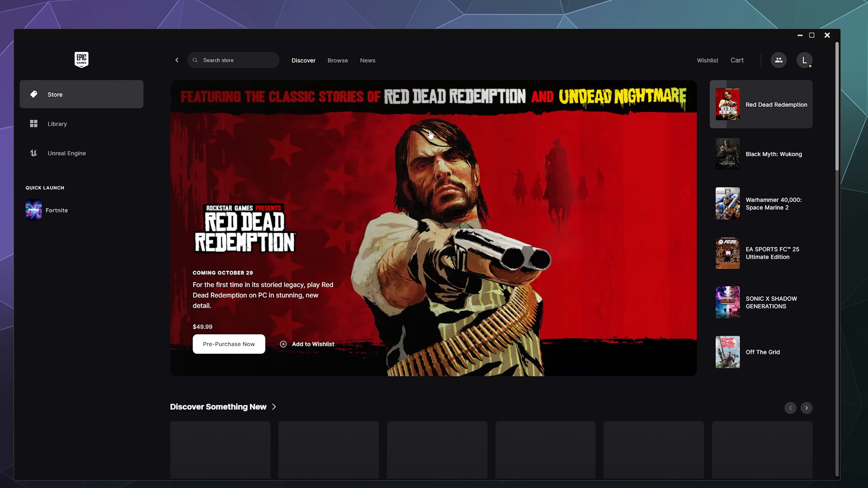
pyautogui.moveTo(56, 210)
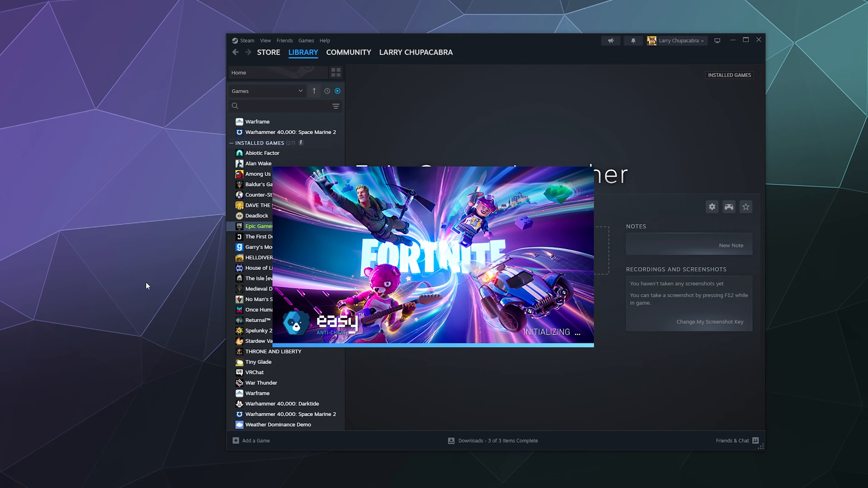
pyautogui.moveTo(183, 282)
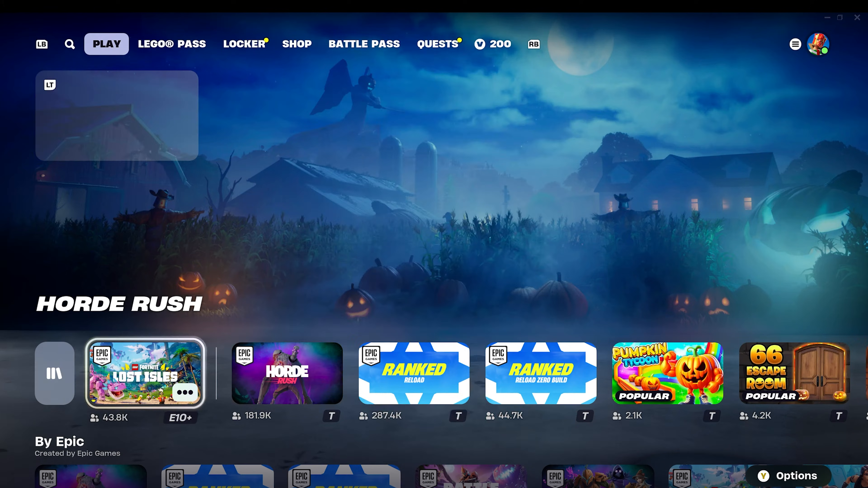
# Start Fortnite from Quick Launch and let it reach the lobby.
pyautogui.click(144, 373)
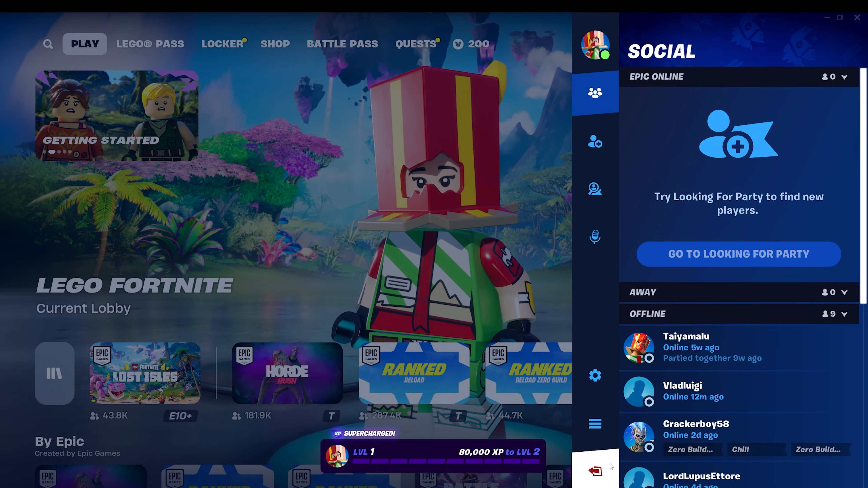
# Quit Fortnite from the social panel's exit button, returning to Steam and the launcher.
pyautogui.click(594, 470)
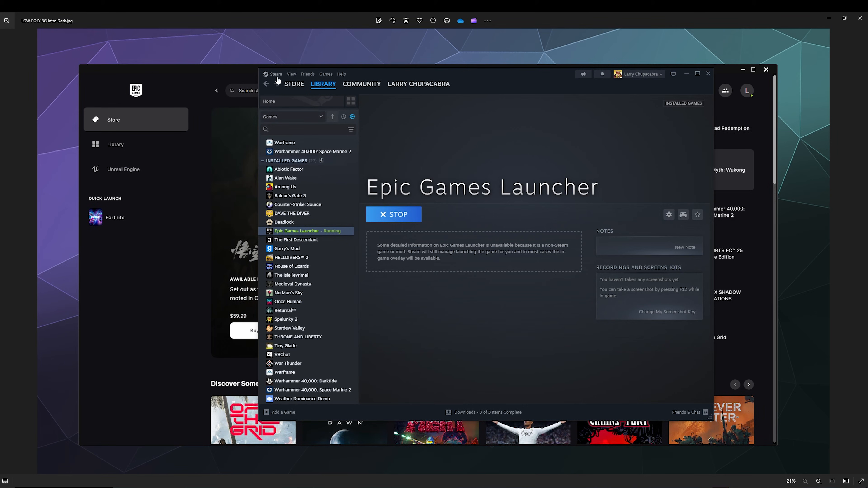
# Reach Steam Settings > Controller and scroll to Non-Game Controller Layouts.
pyautogui.click(275, 74)
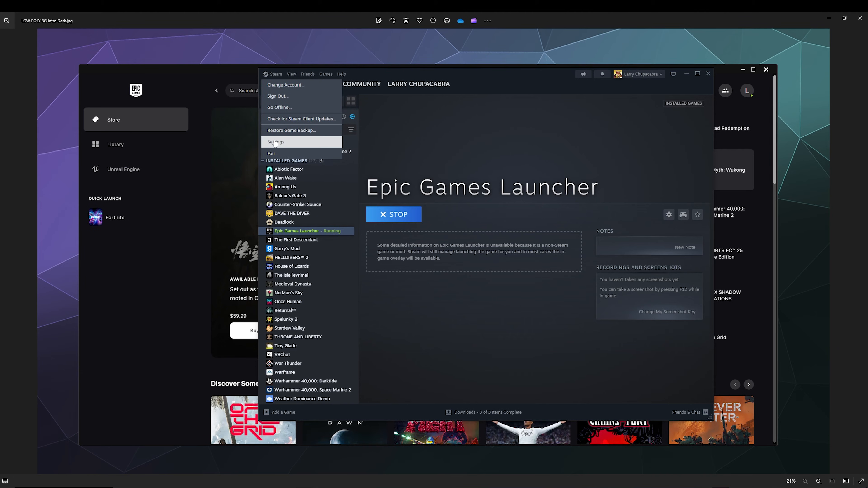
pyautogui.click(276, 142)
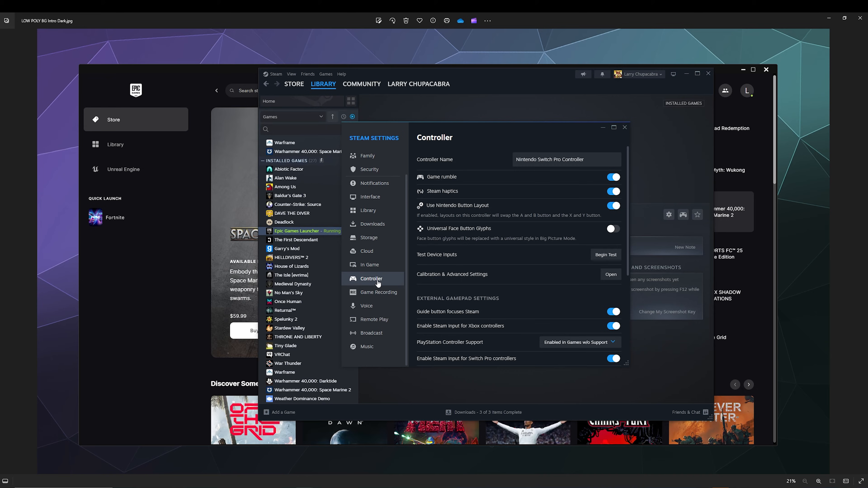
pyautogui.moveTo(379, 279)
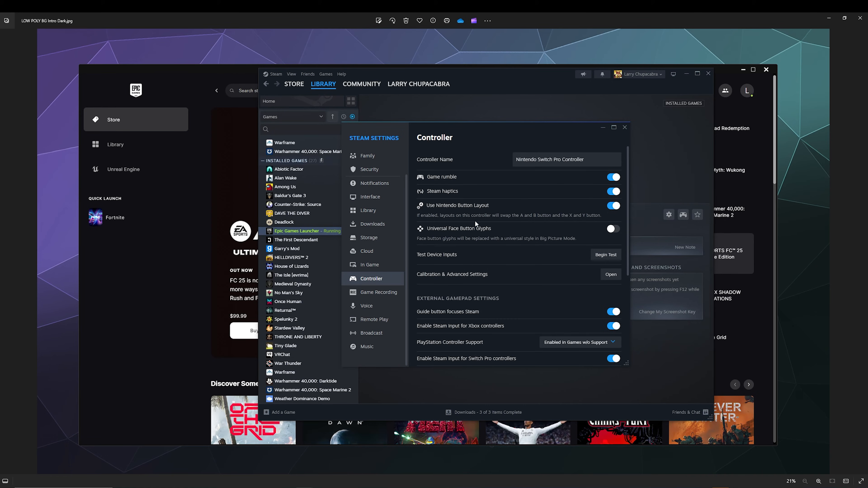
pyautogui.moveTo(446, 181)
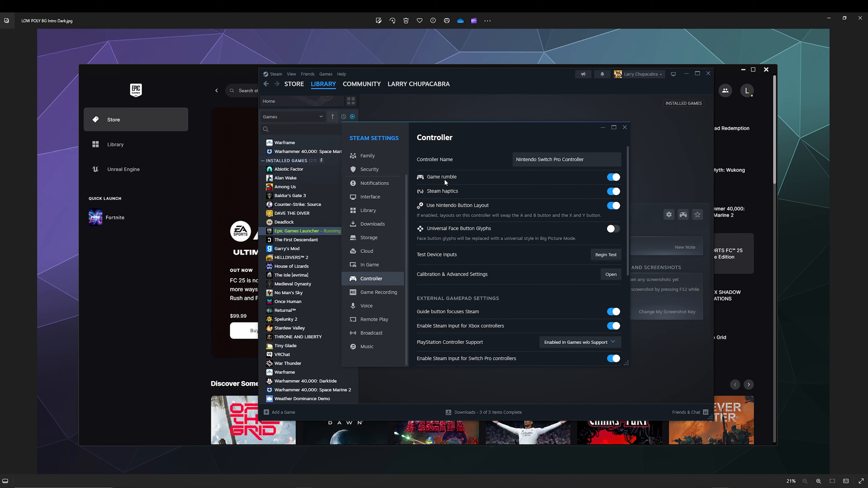
pyautogui.moveTo(438, 195)
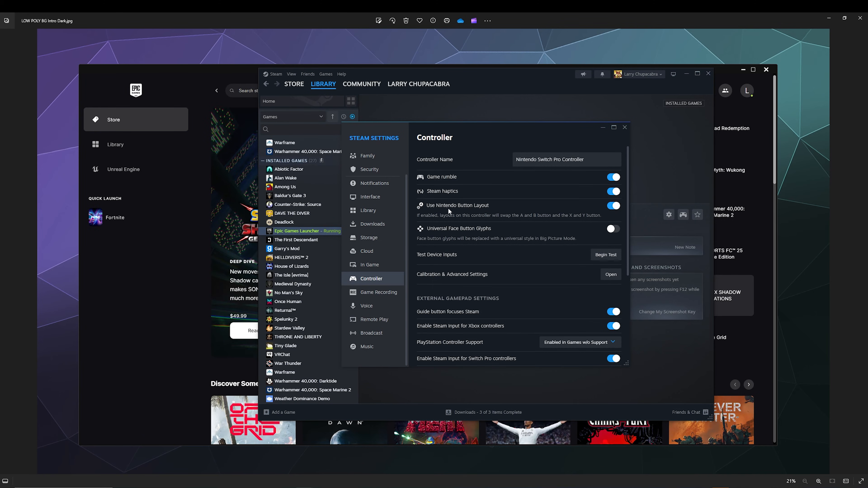
pyautogui.moveTo(470, 210)
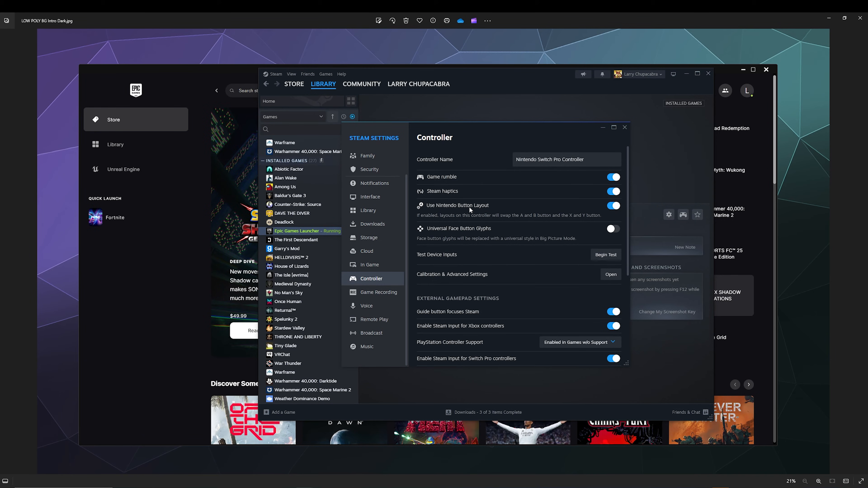
pyautogui.scroll(-3)
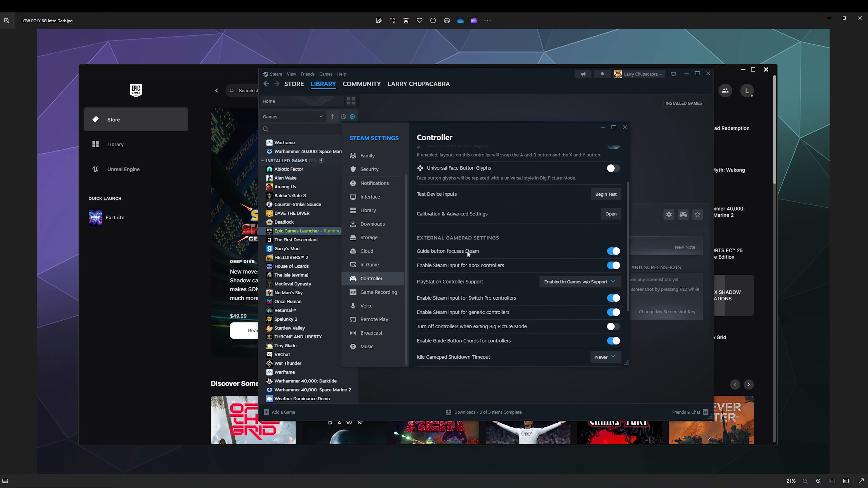
pyautogui.scroll(3)
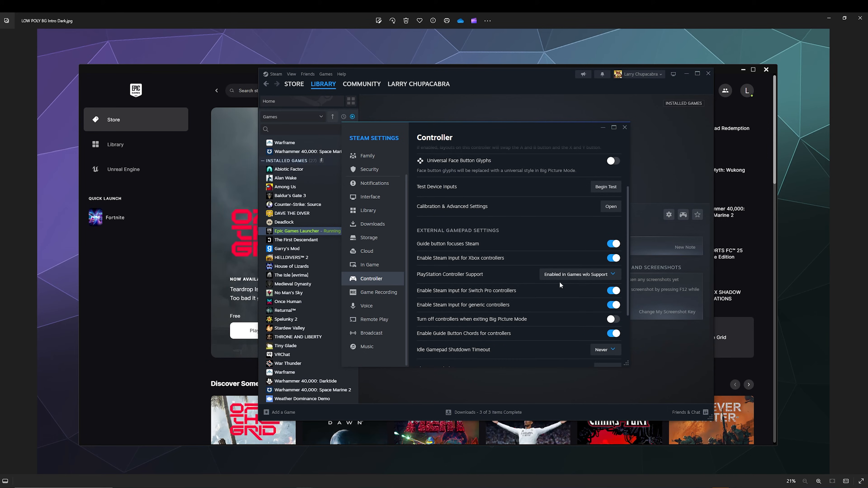
pyautogui.moveTo(493, 279)
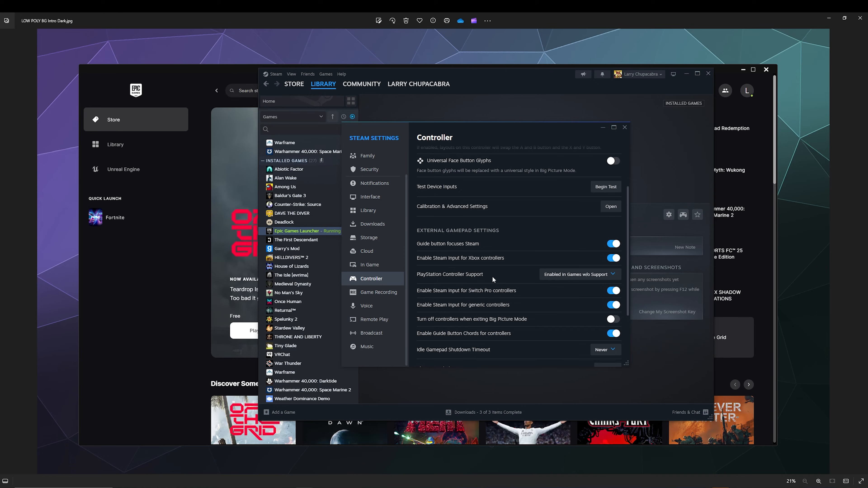
pyautogui.moveTo(471, 277)
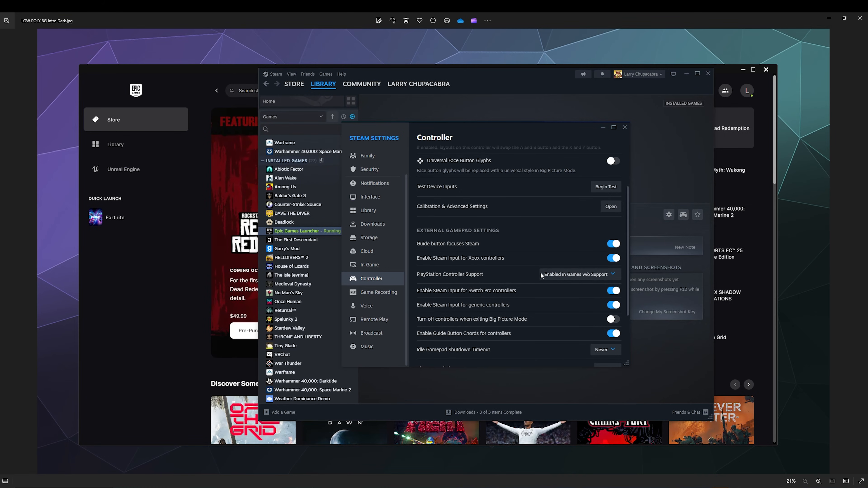
pyautogui.moveTo(514, 284)
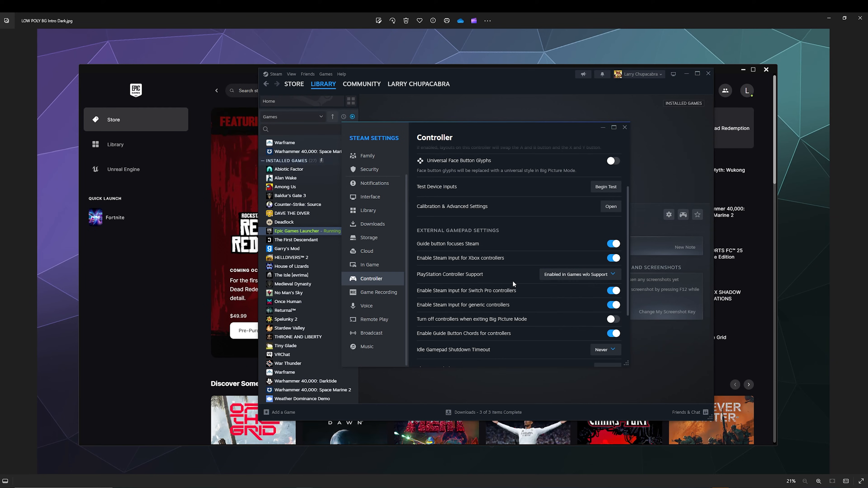
pyautogui.scroll(-3)
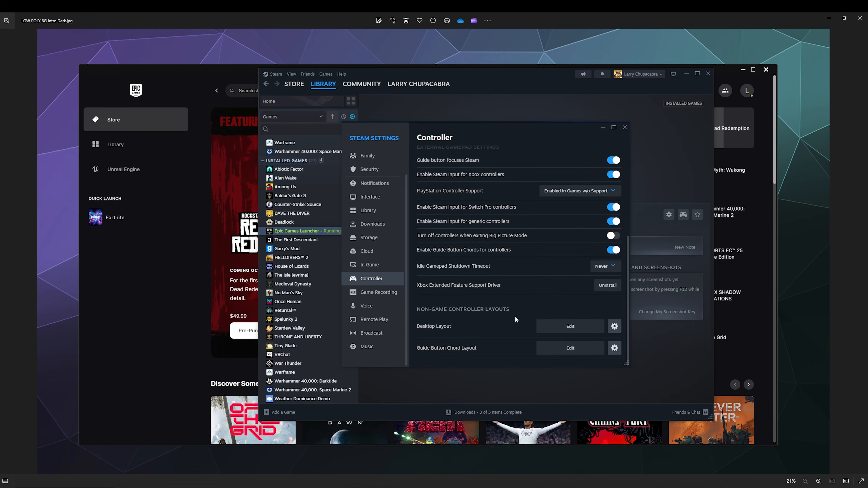
pyautogui.moveTo(419, 345)
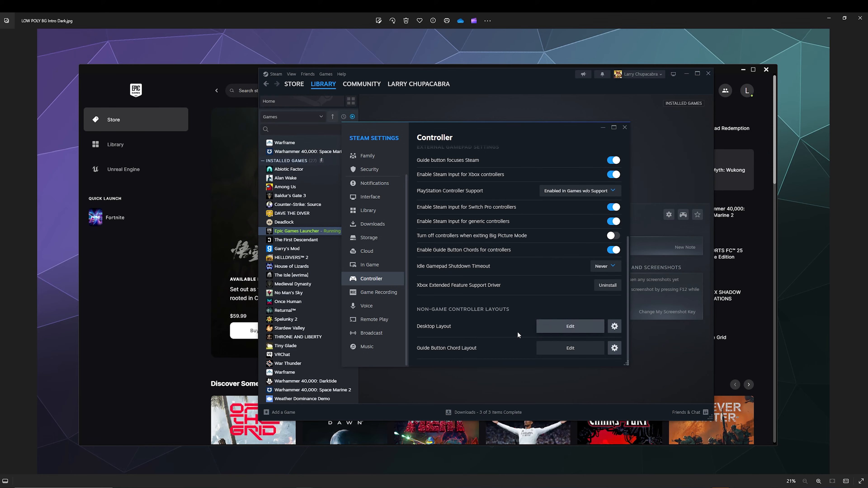
pyautogui.moveTo(426, 313)
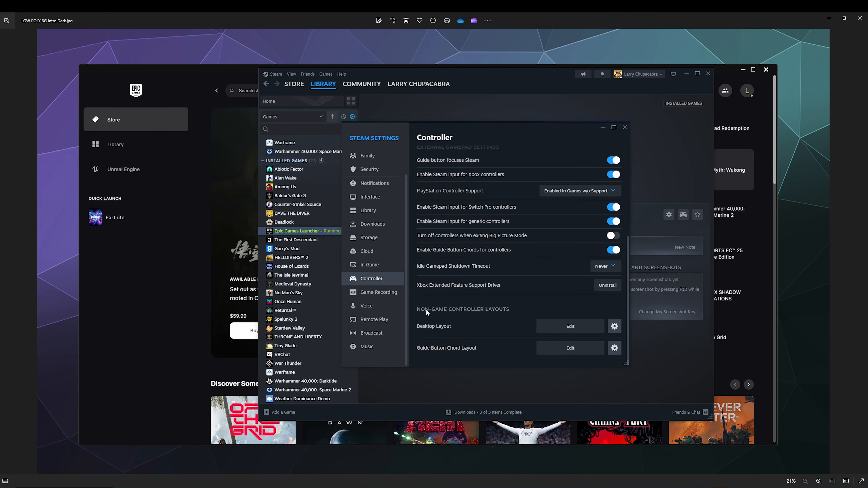
pyautogui.moveTo(446, 334)
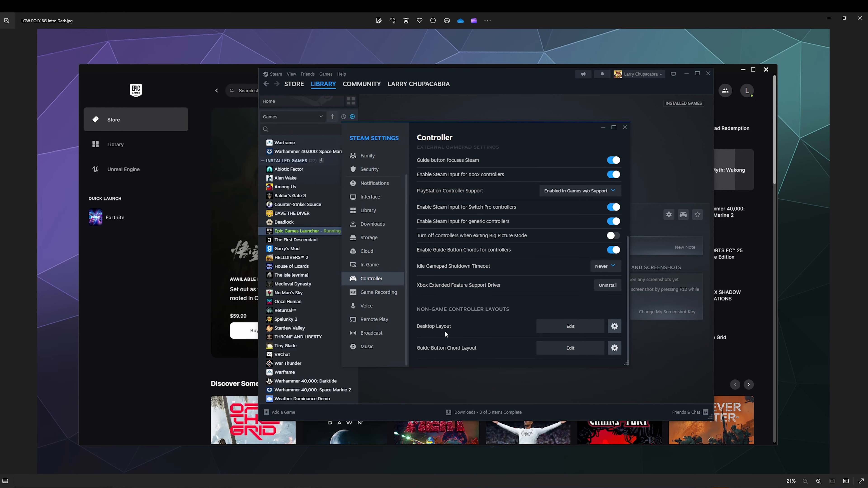
# Set the Desktop Layout to 'Official Layout for - Disabled' and confirm with Select.
pyautogui.click(570, 326)
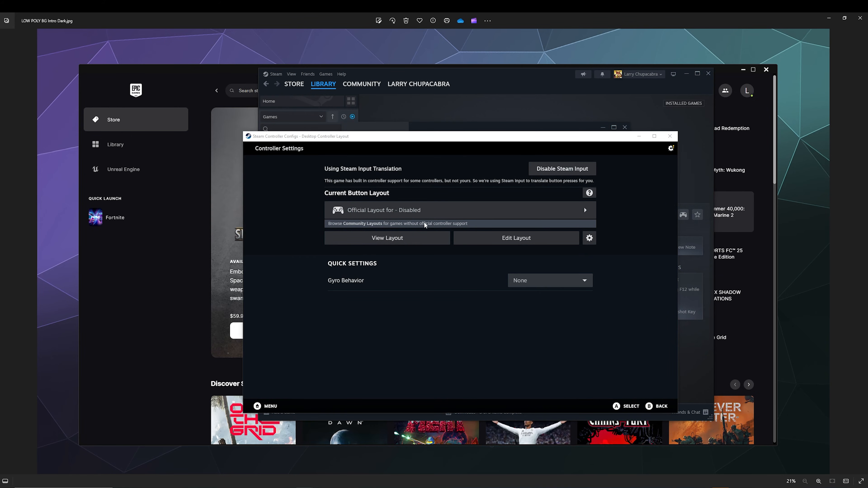
pyautogui.click(387, 237)
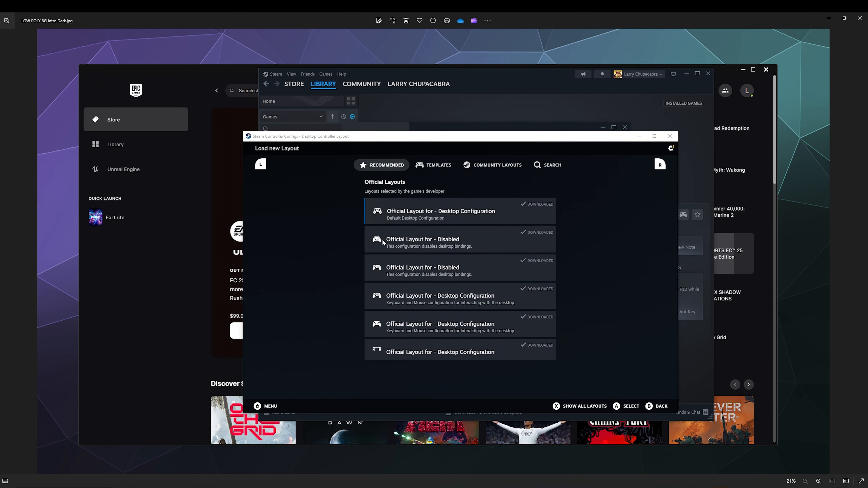
pyautogui.click(422, 243)
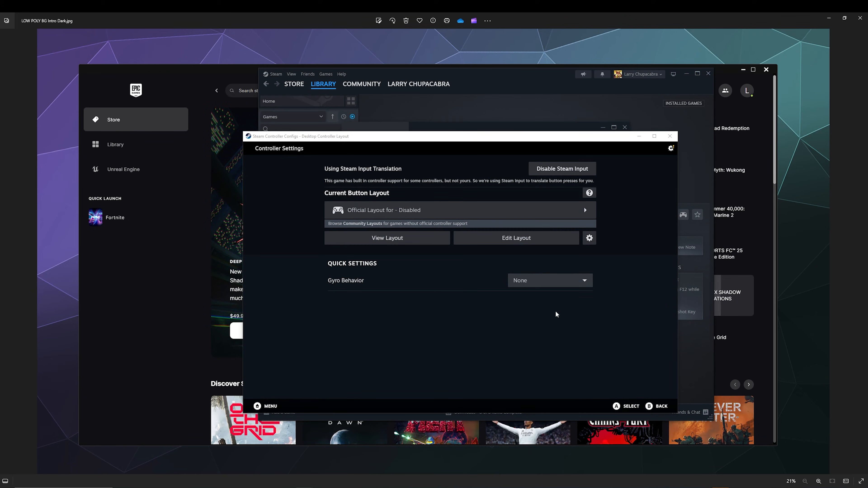
pyautogui.moveTo(528, 315)
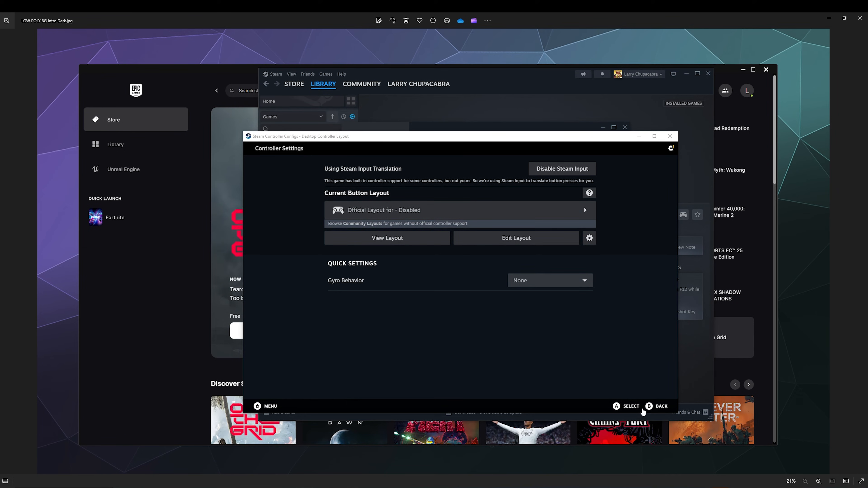
pyautogui.moveTo(415, 295)
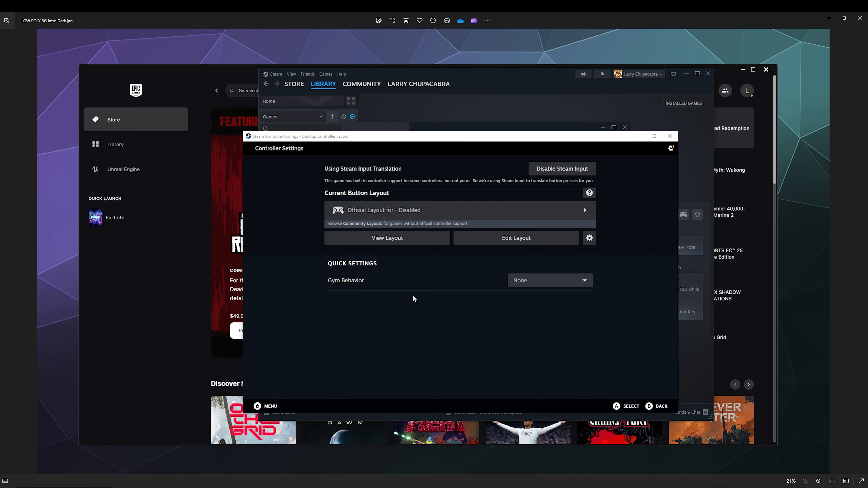
pyautogui.moveTo(620, 409)
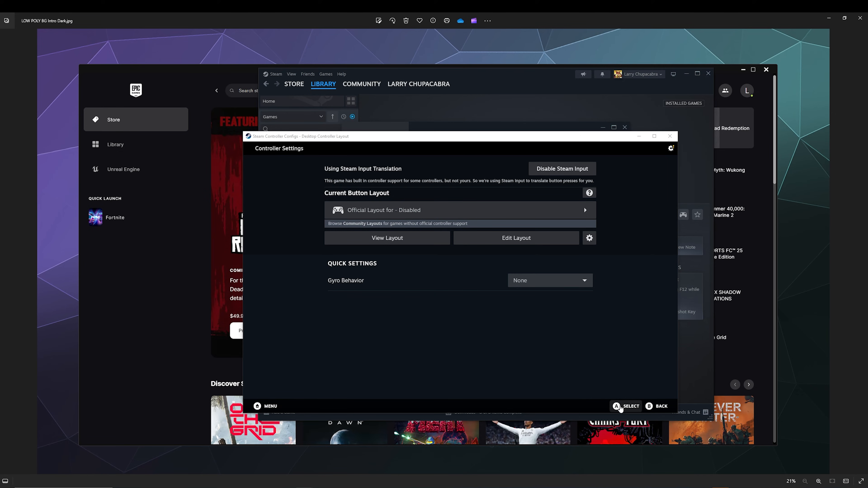
pyautogui.click(516, 238)
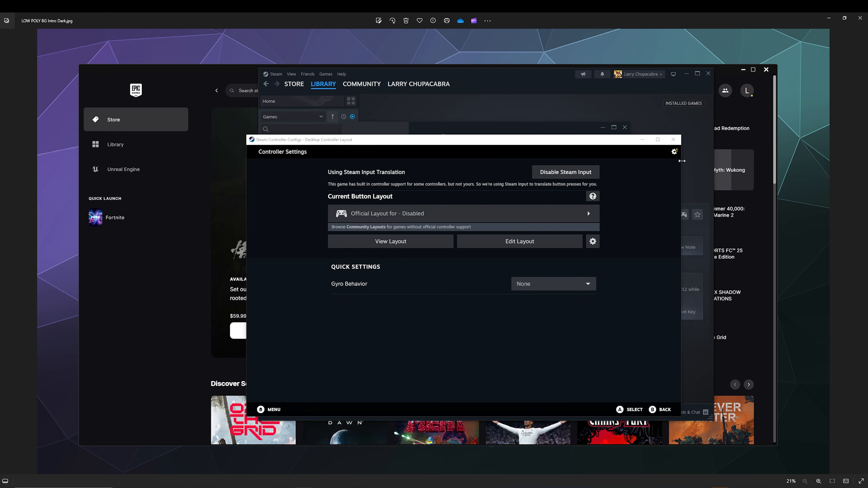
# Close the Steam Controller Configs window to return to Controller settings.
pyautogui.click(674, 152)
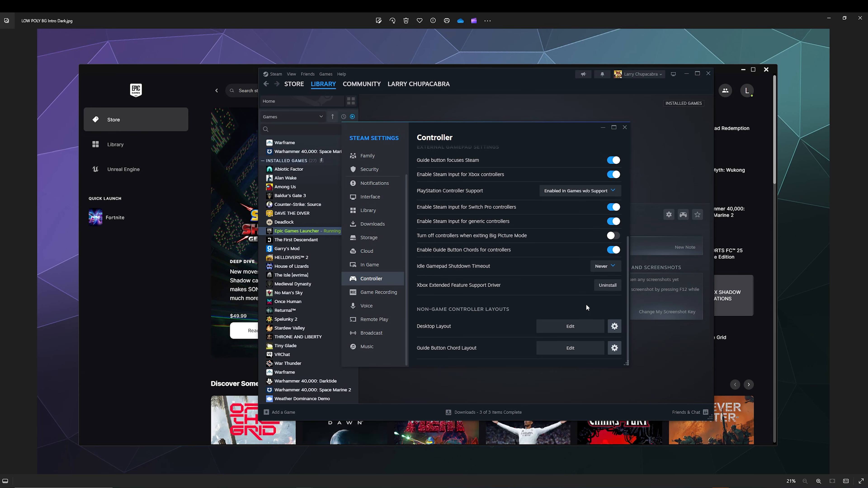
pyautogui.moveTo(535, 234)
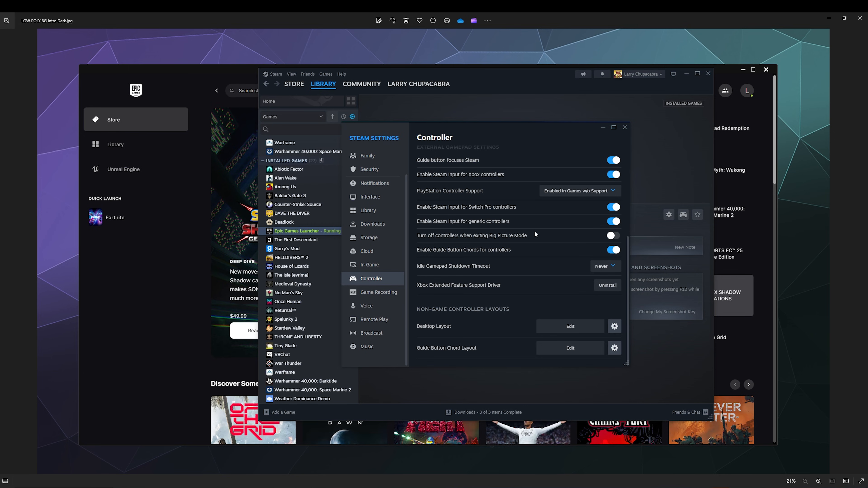
# Close Steam Settings and stop the Epic Games Launcher so its library page shows Play again.
pyautogui.click(625, 127)
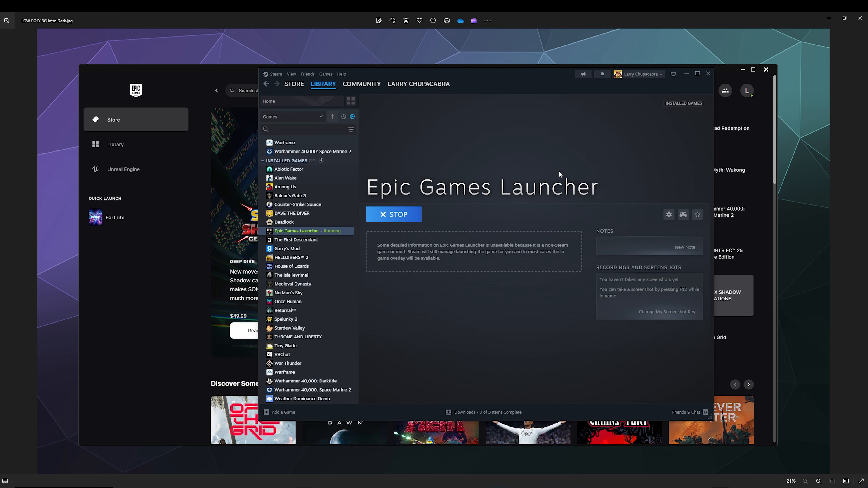
pyautogui.moveTo(596, 359)
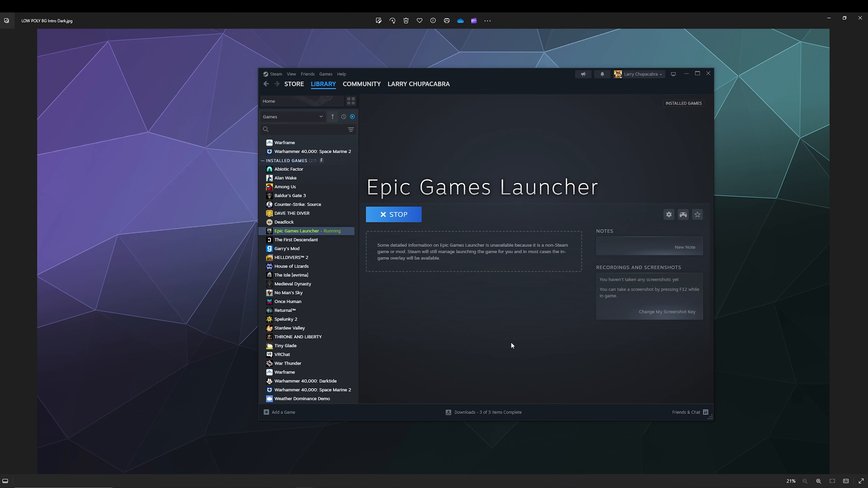
pyautogui.click(393, 215)
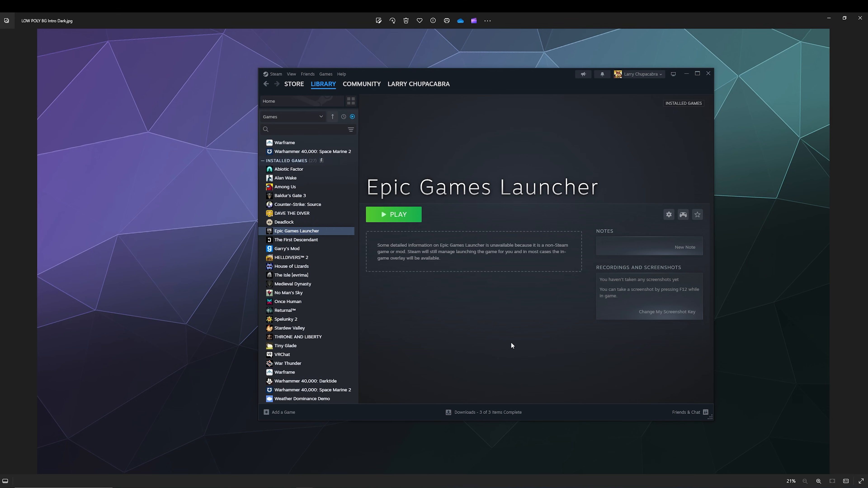